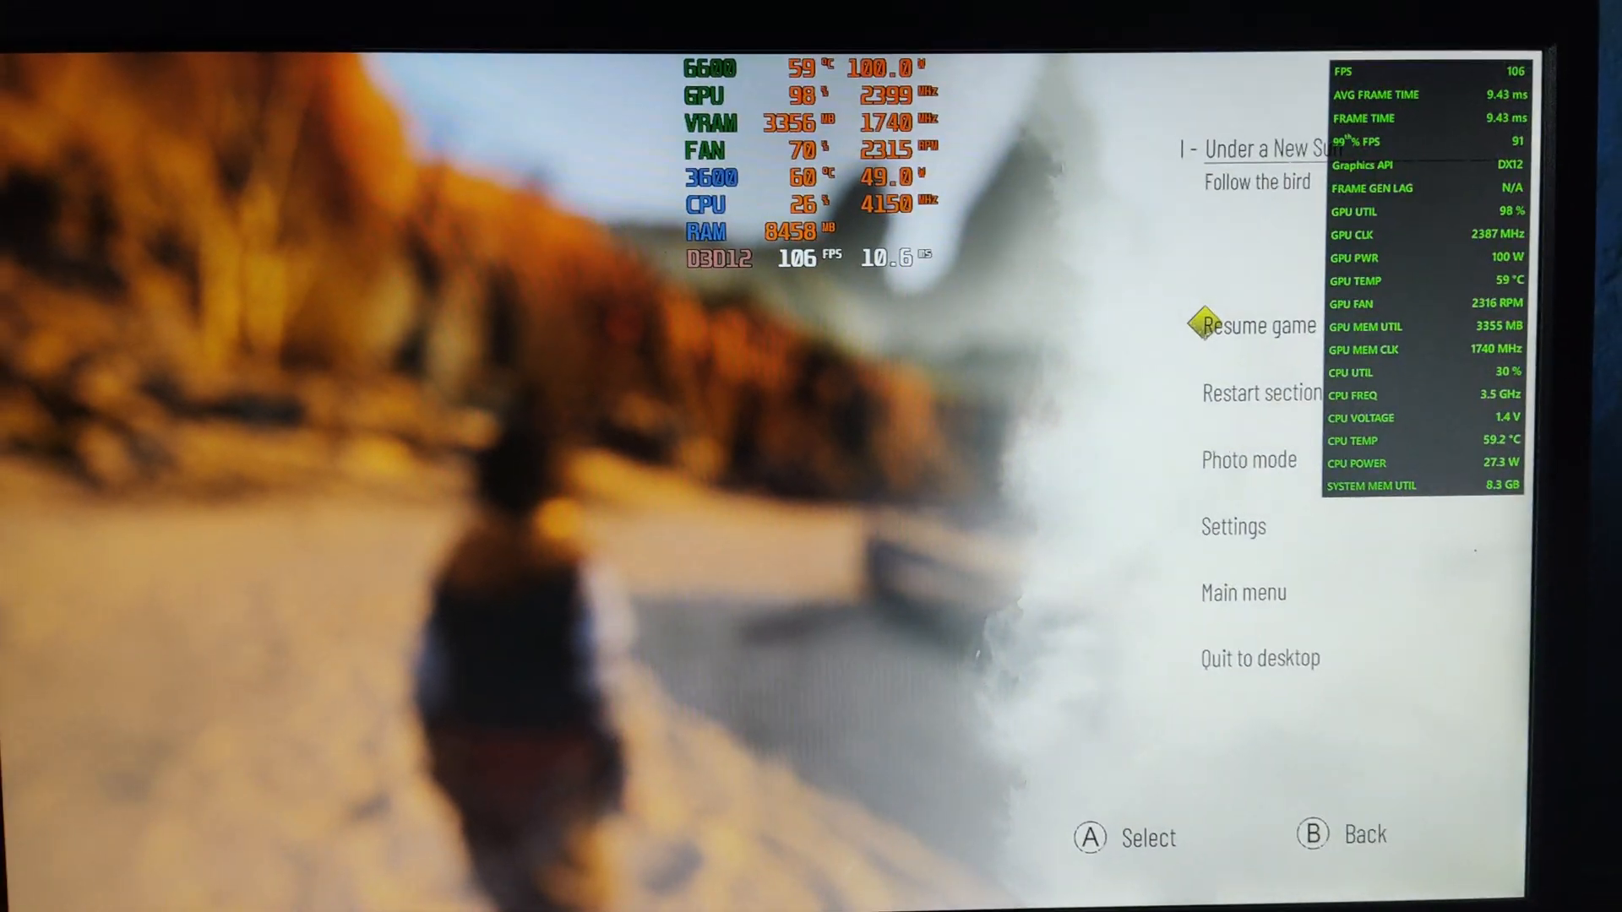
# Step: Resume briefly, pause again and enter the game's Settings menu
pyautogui.click(1260, 326)
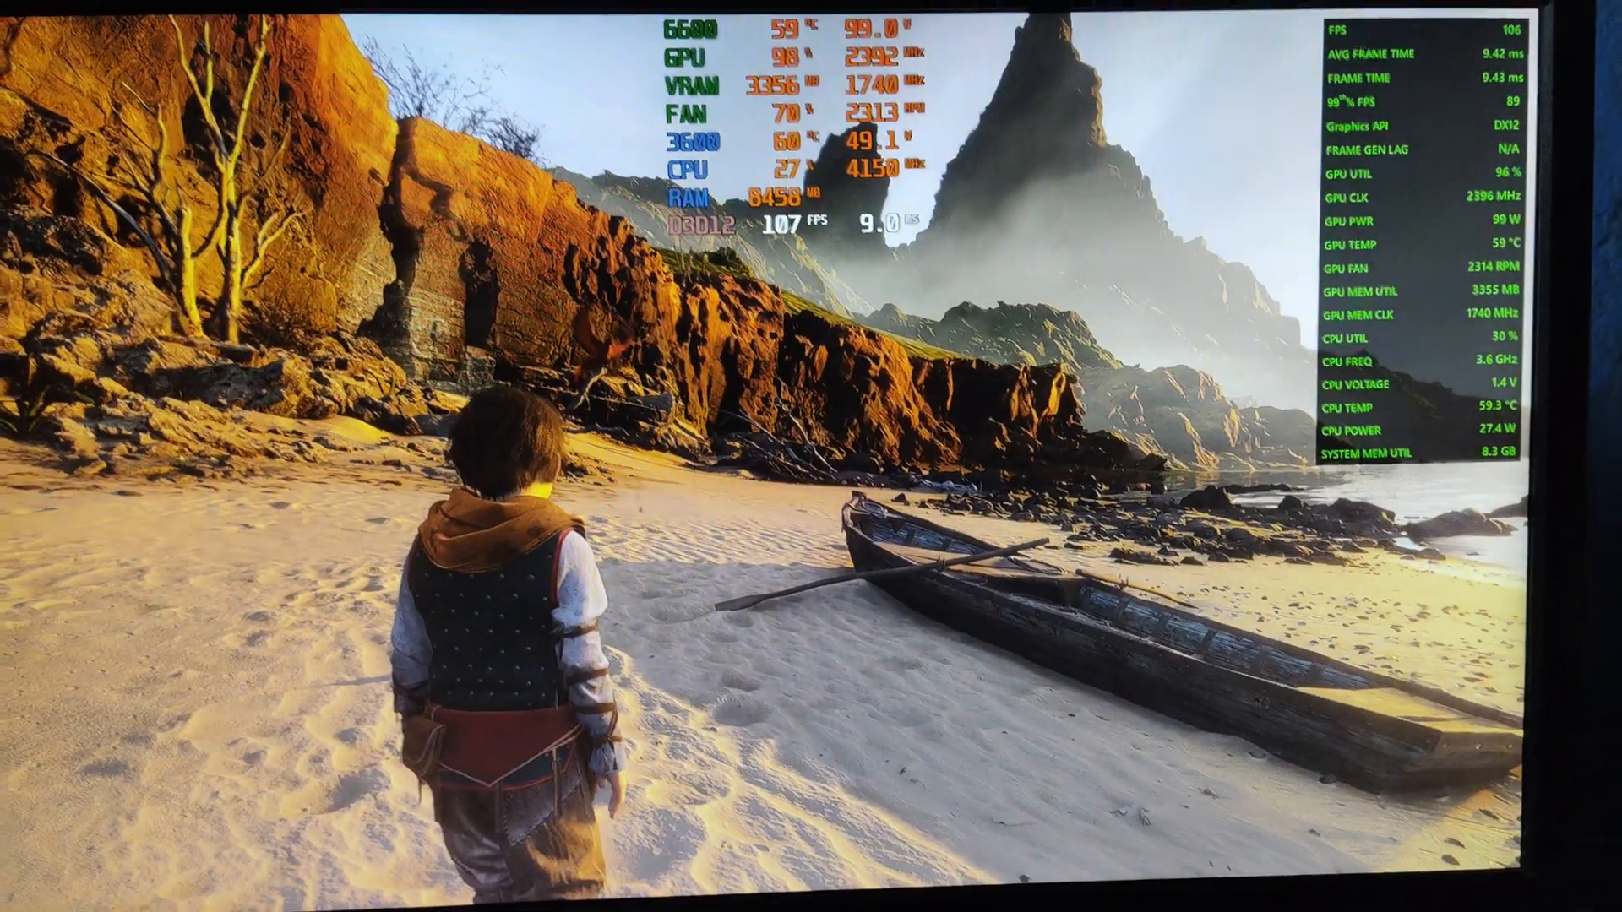
pyautogui.press('Escape')
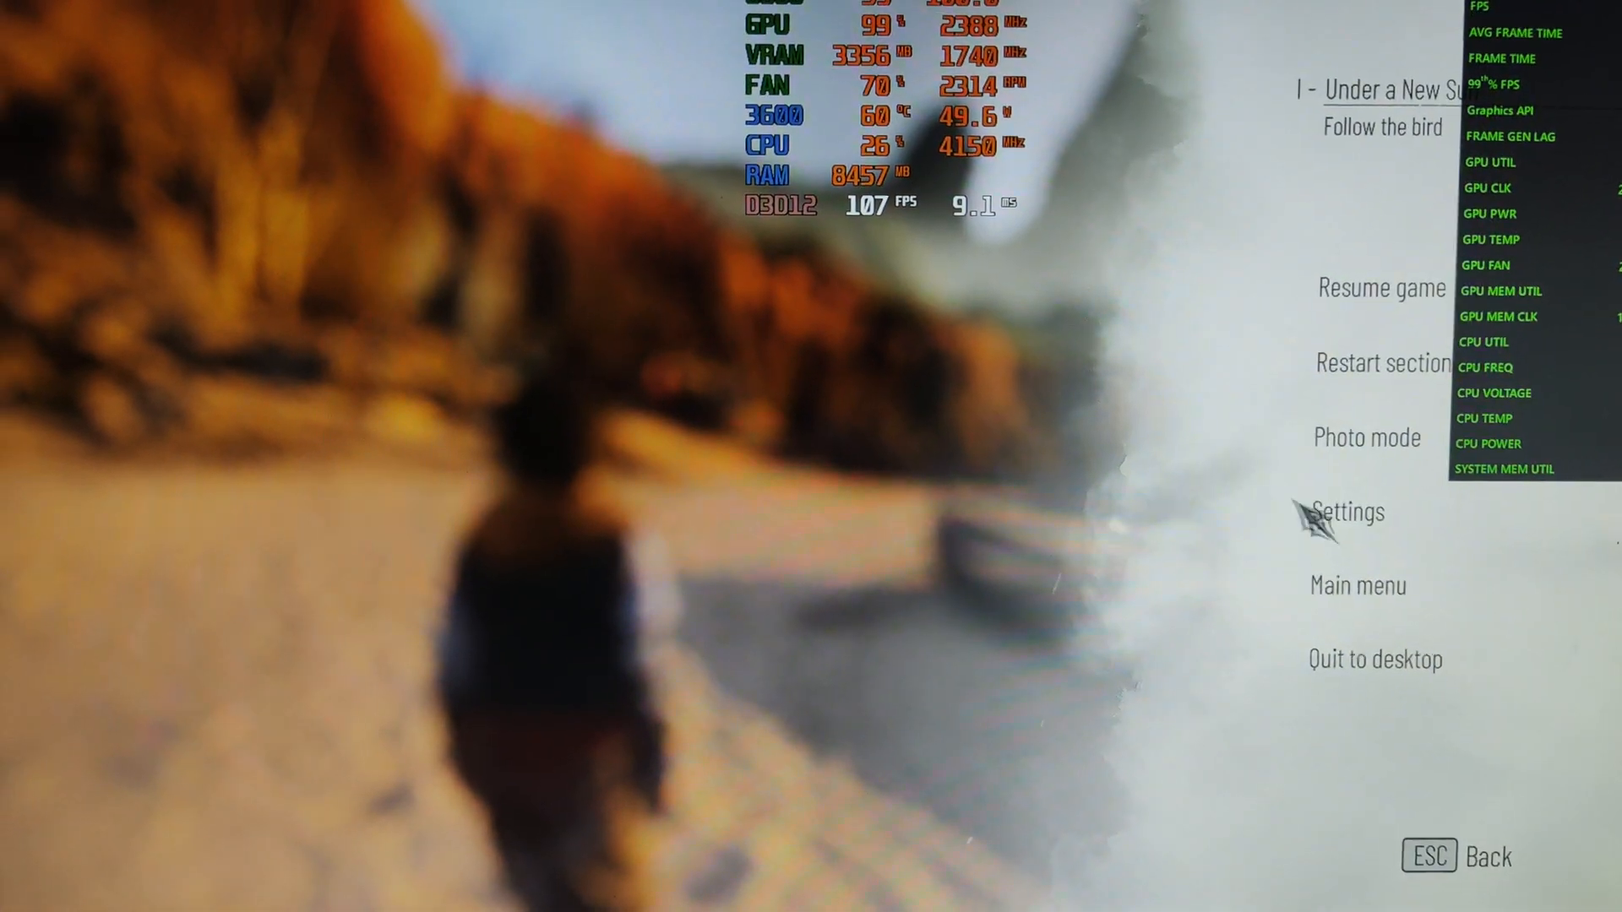
pyautogui.click(1345, 512)
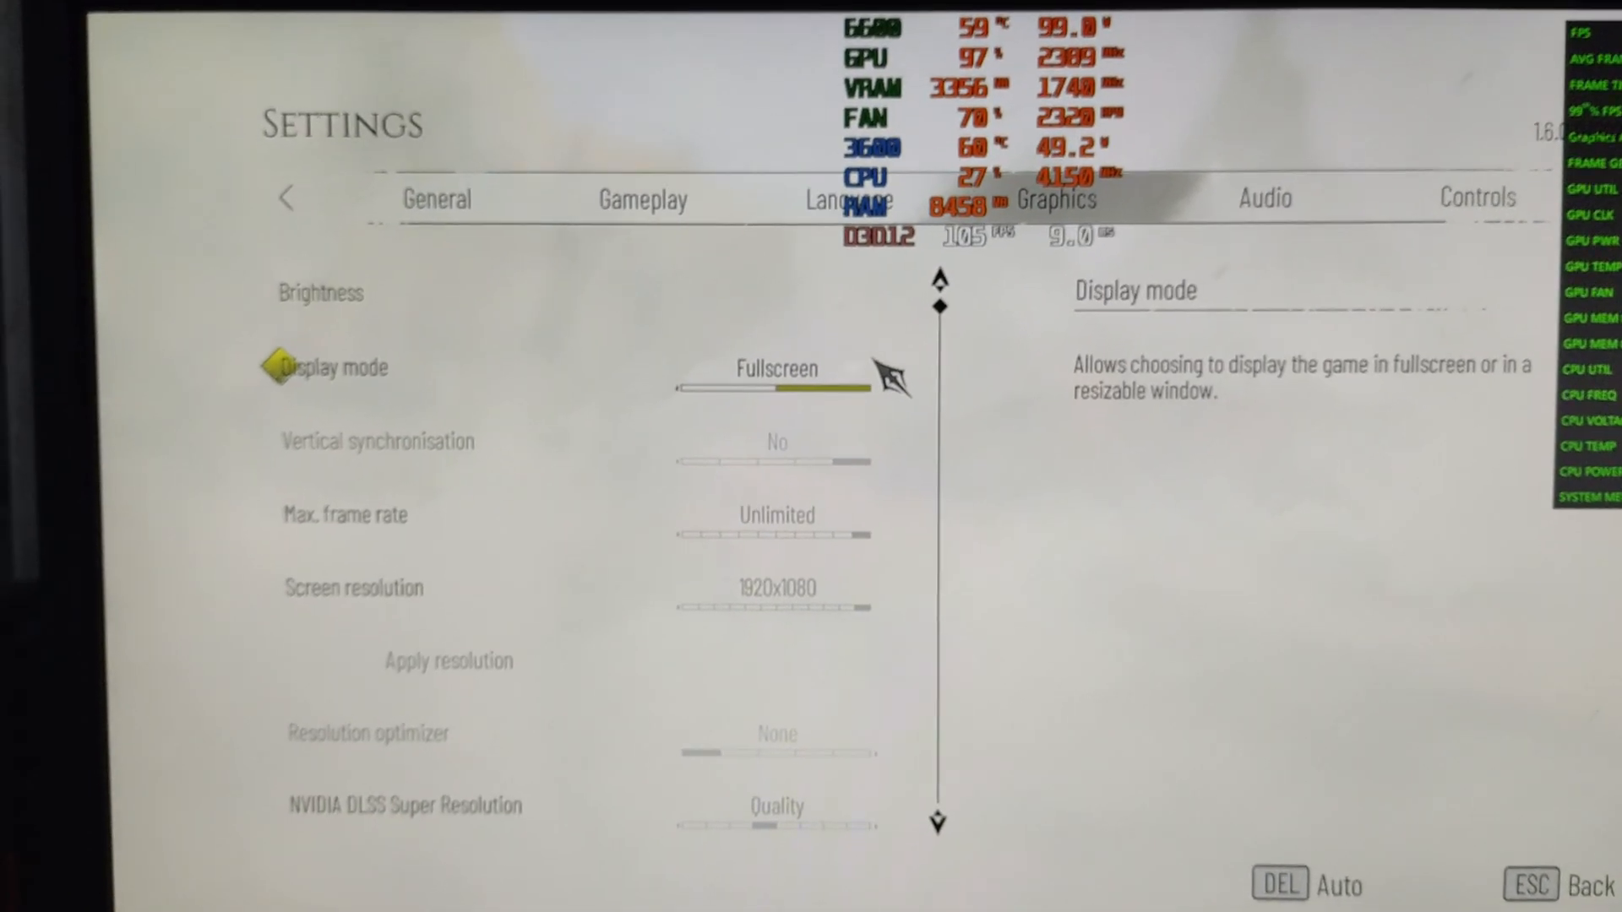
# Step: Step through the Graphics options from display mode and DLSS Super Resolution down to depth of field
pyautogui.press('down')
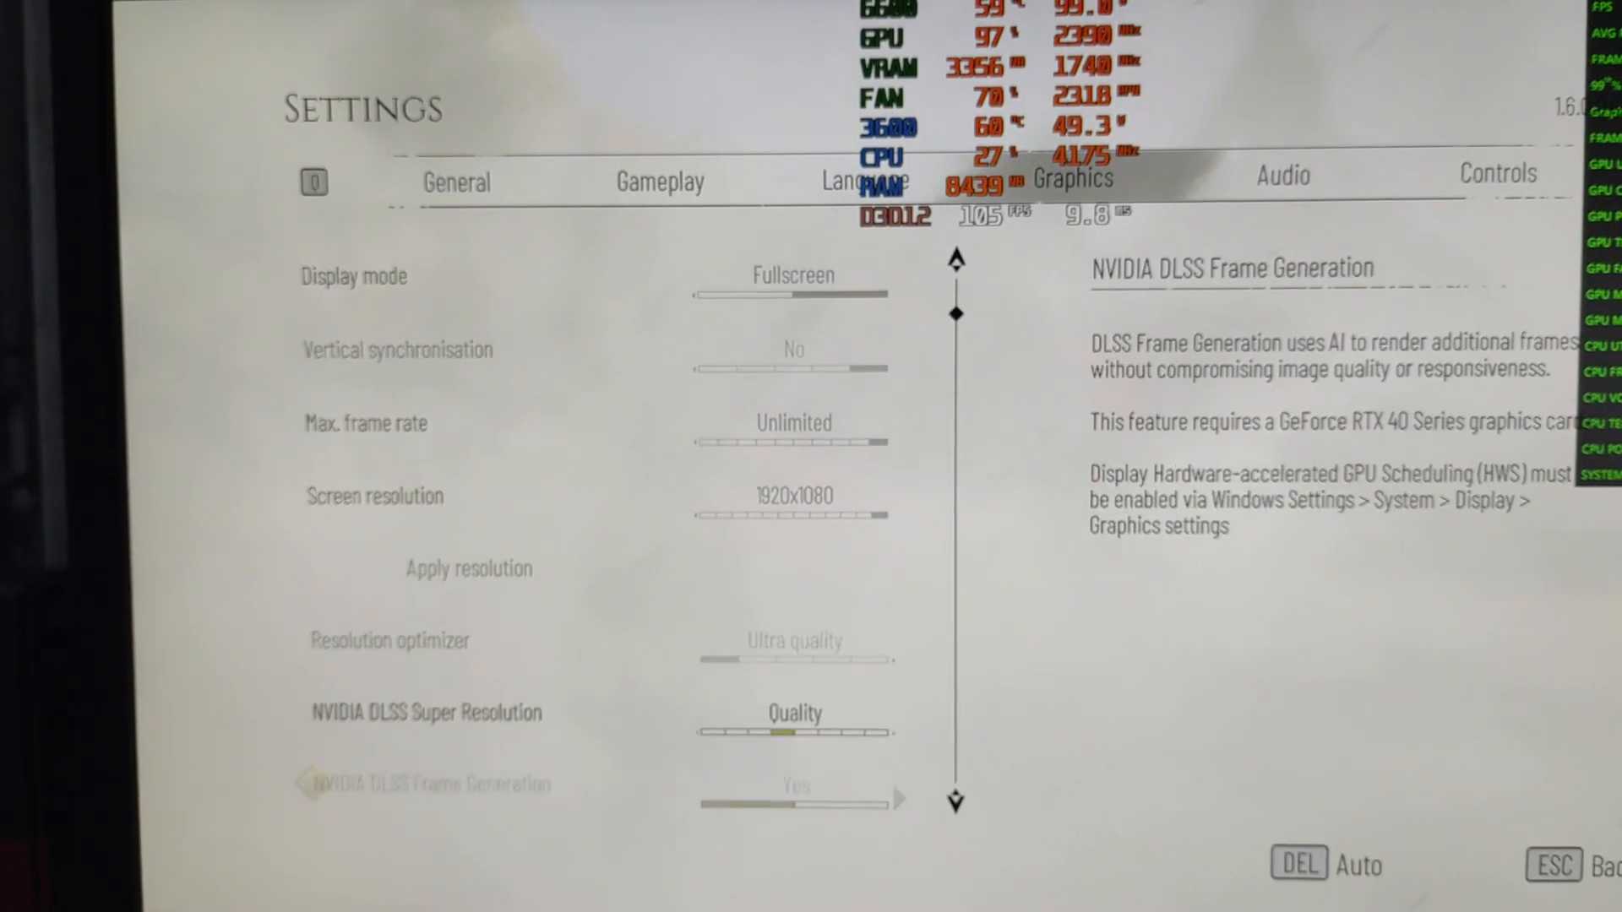
pyautogui.press('up')
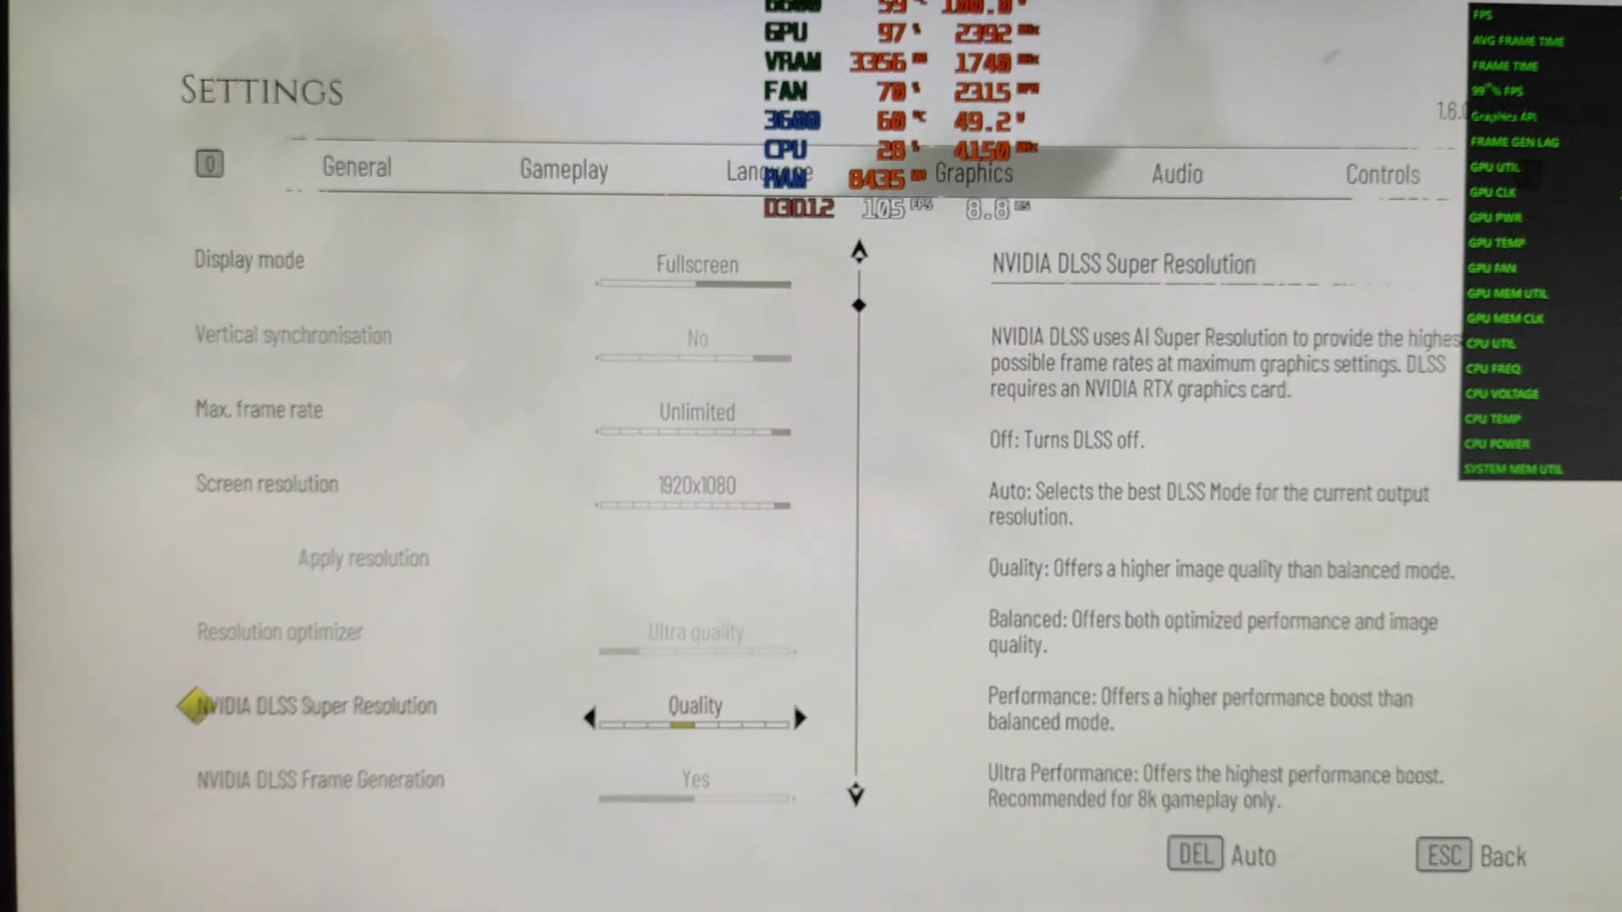
pyautogui.press('down')
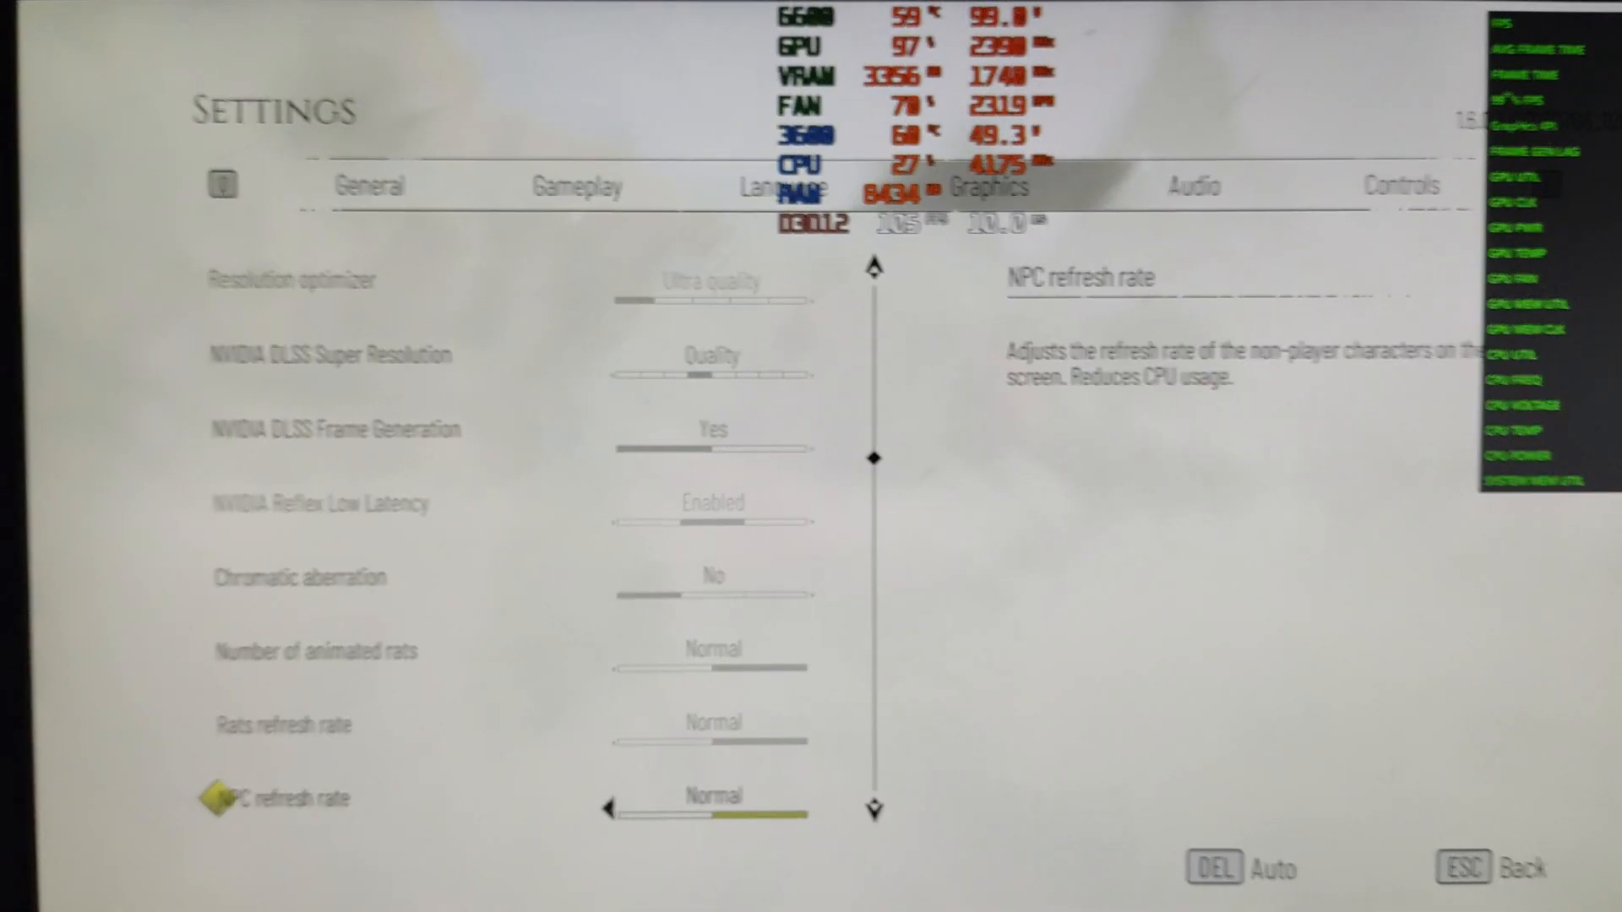
pyautogui.scroll(-3)
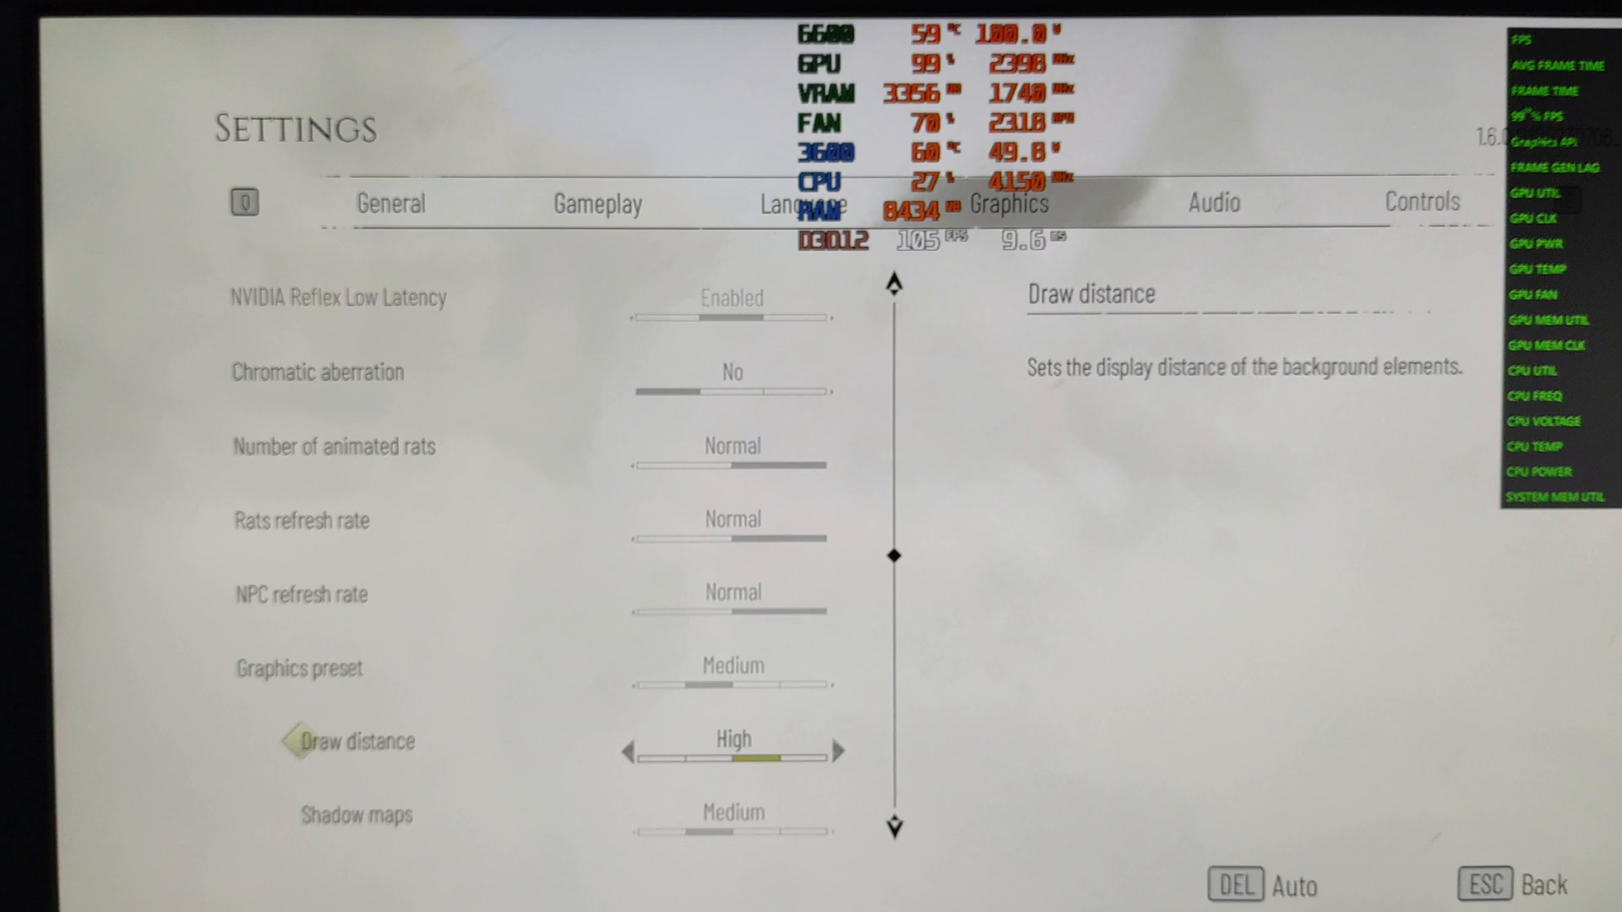
pyautogui.scroll(-3)
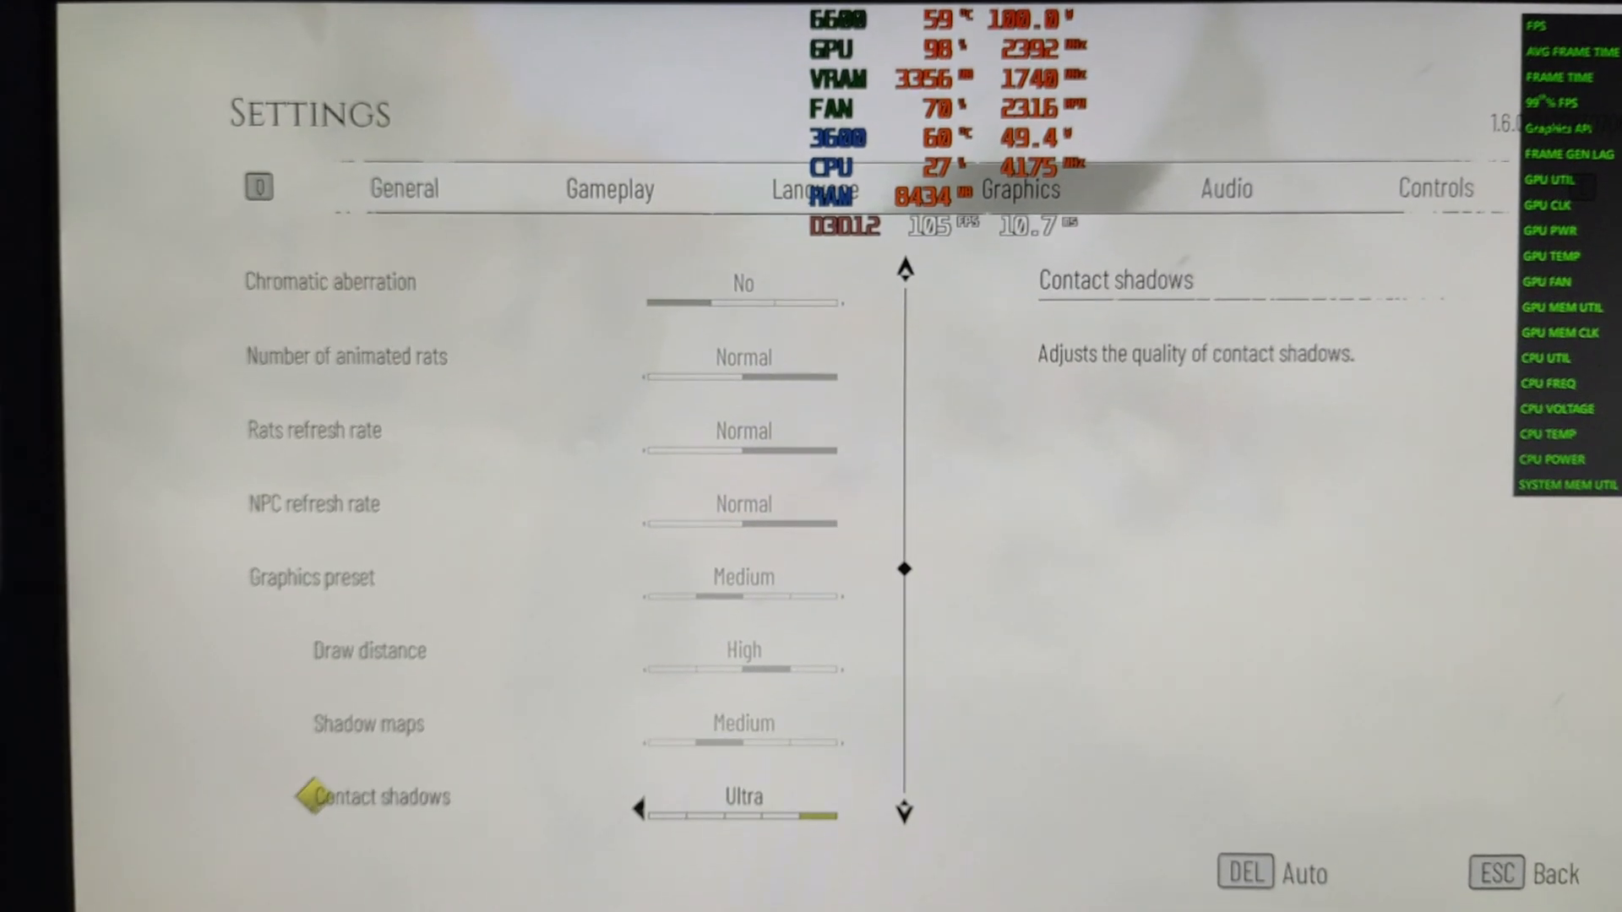
pyautogui.scroll(-3)
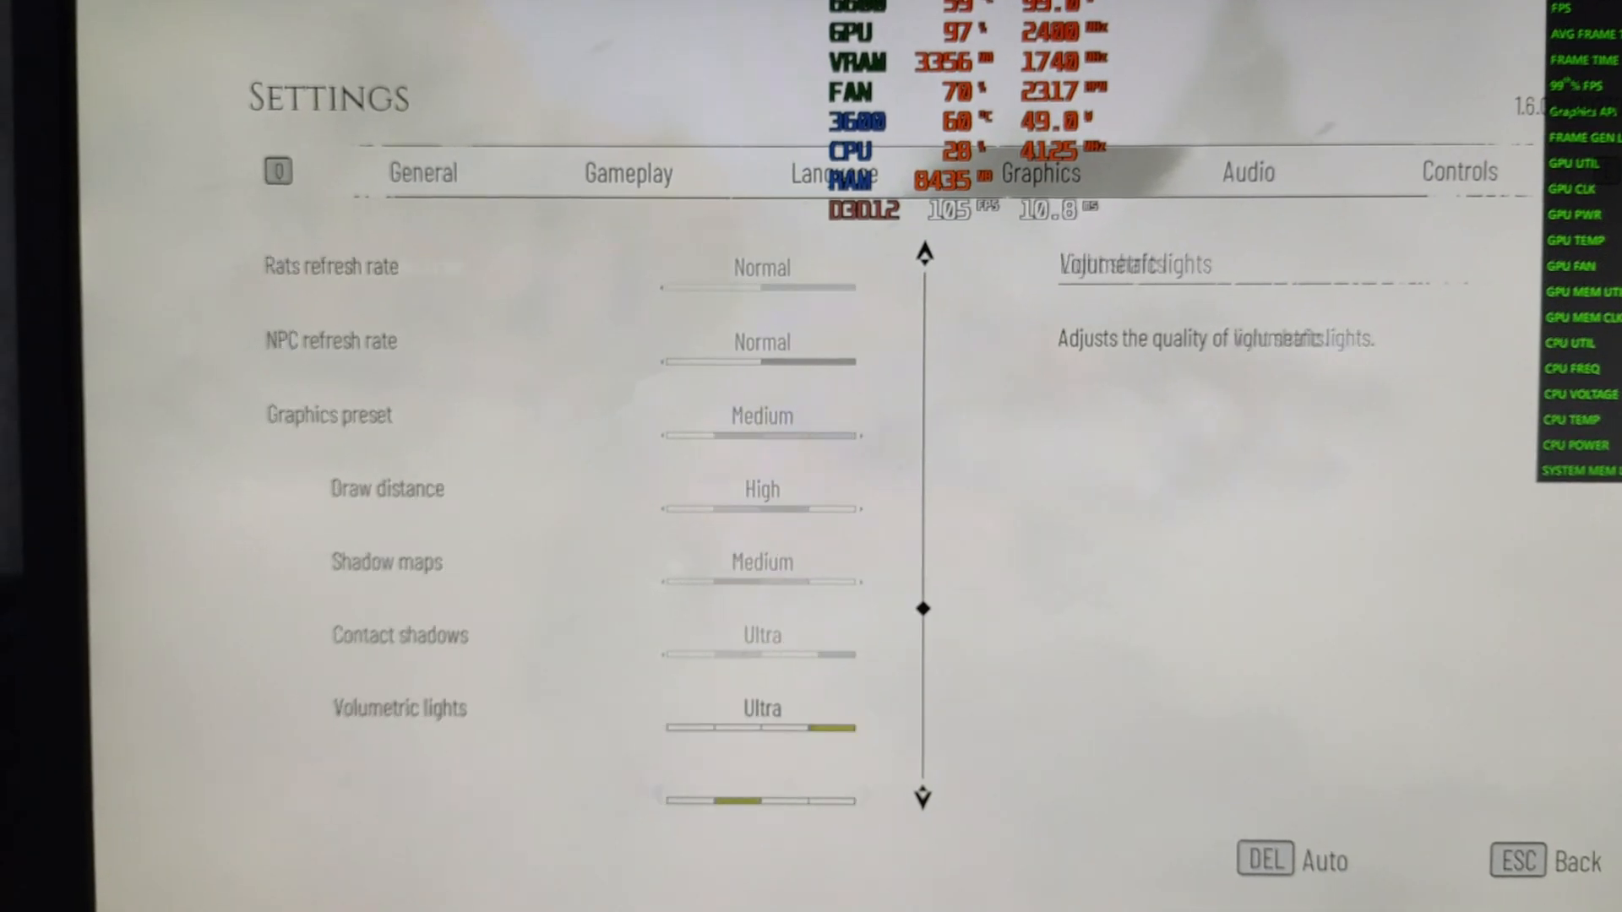
pyautogui.scroll(-3)
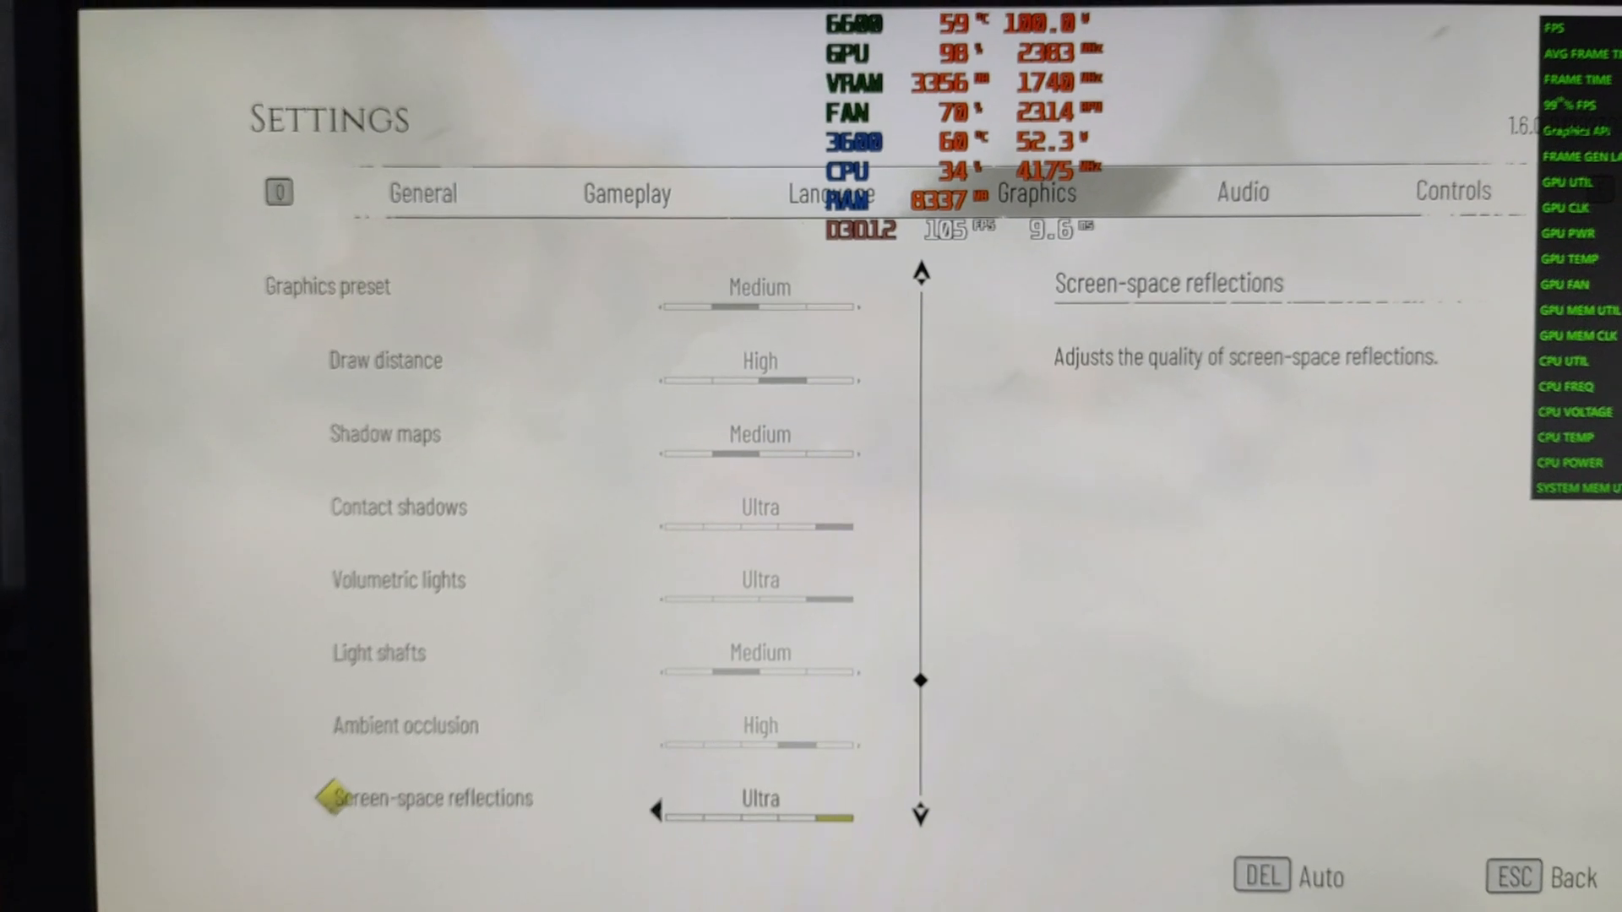
pyautogui.scroll(-3)
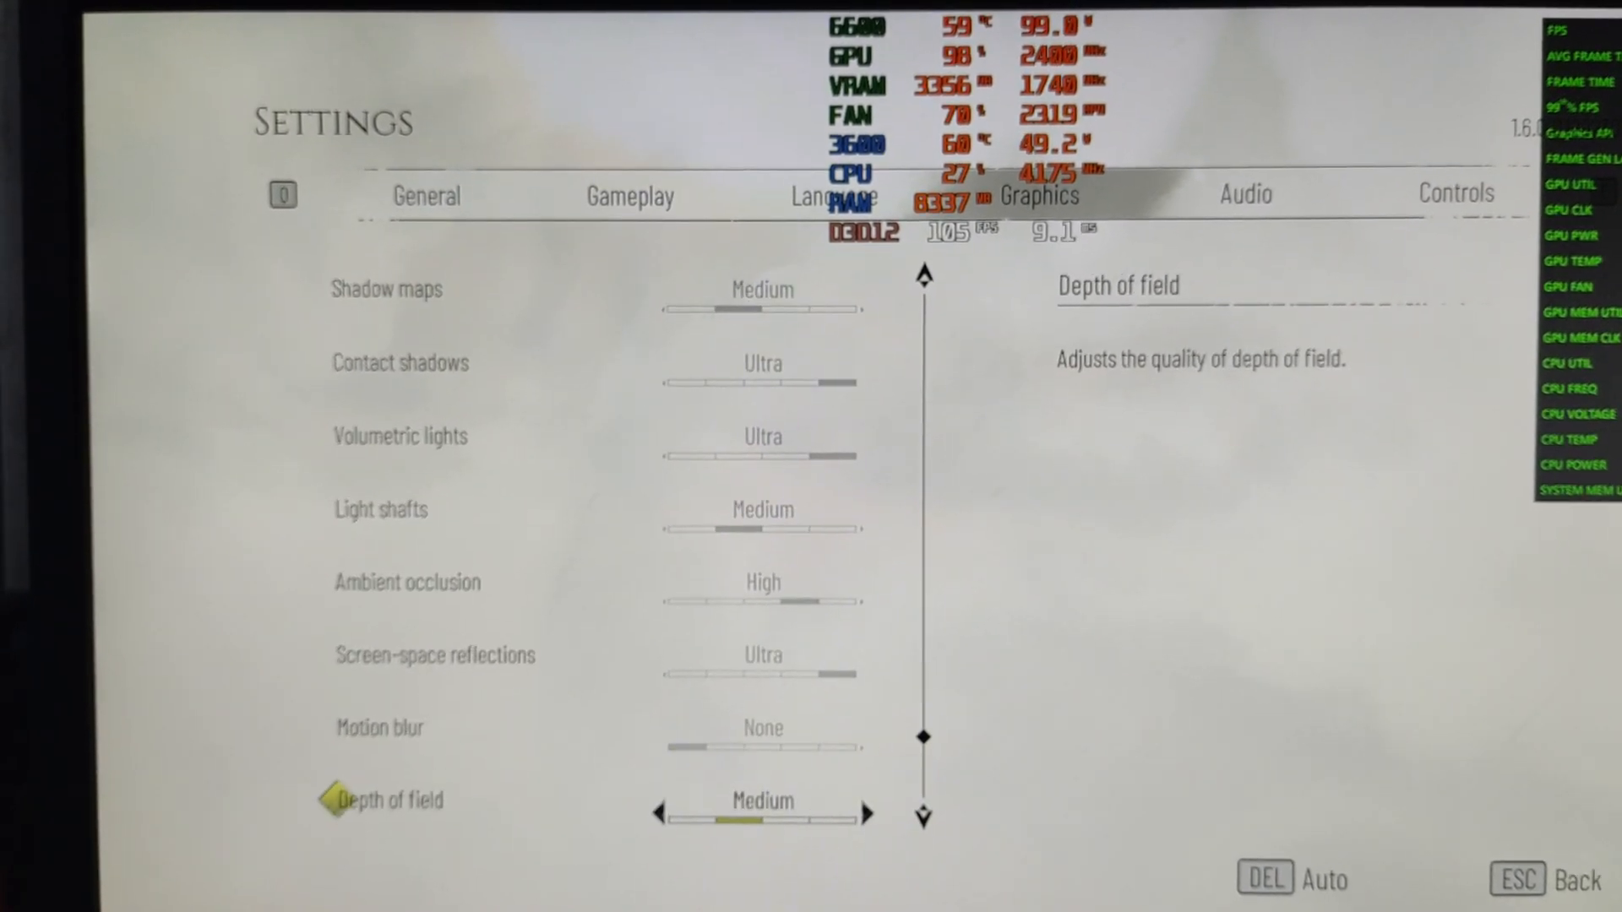
pyautogui.scroll(-3)
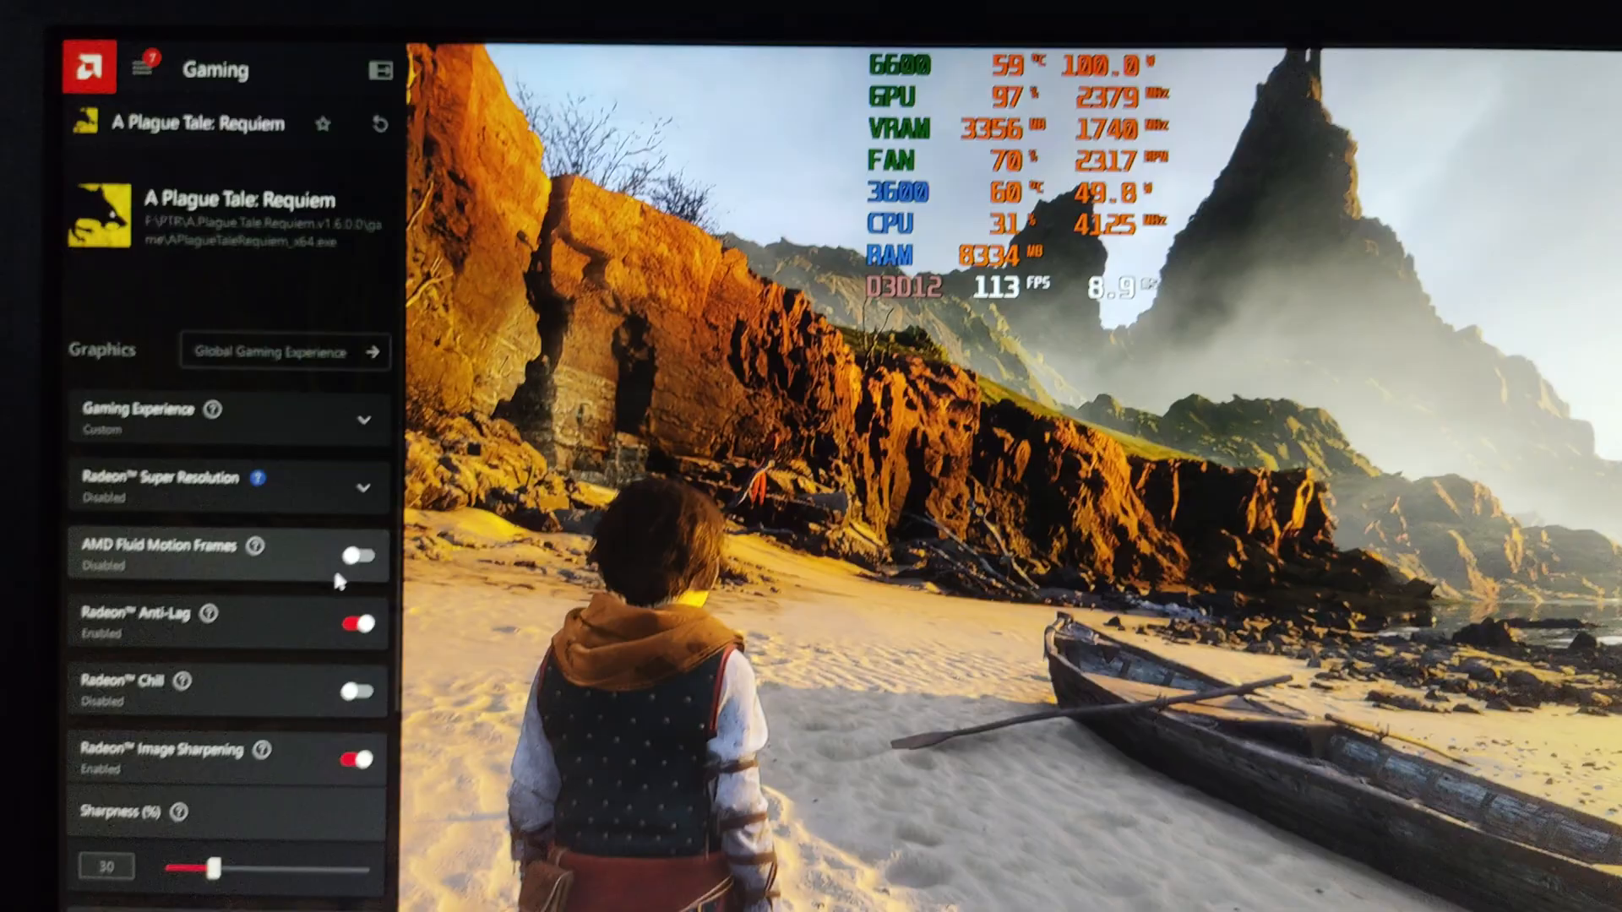
# Step: Enable AMD Fluid Motion Frames for A Plague Tale: Requiem in the AMD overlay
pyautogui.click(358, 556)
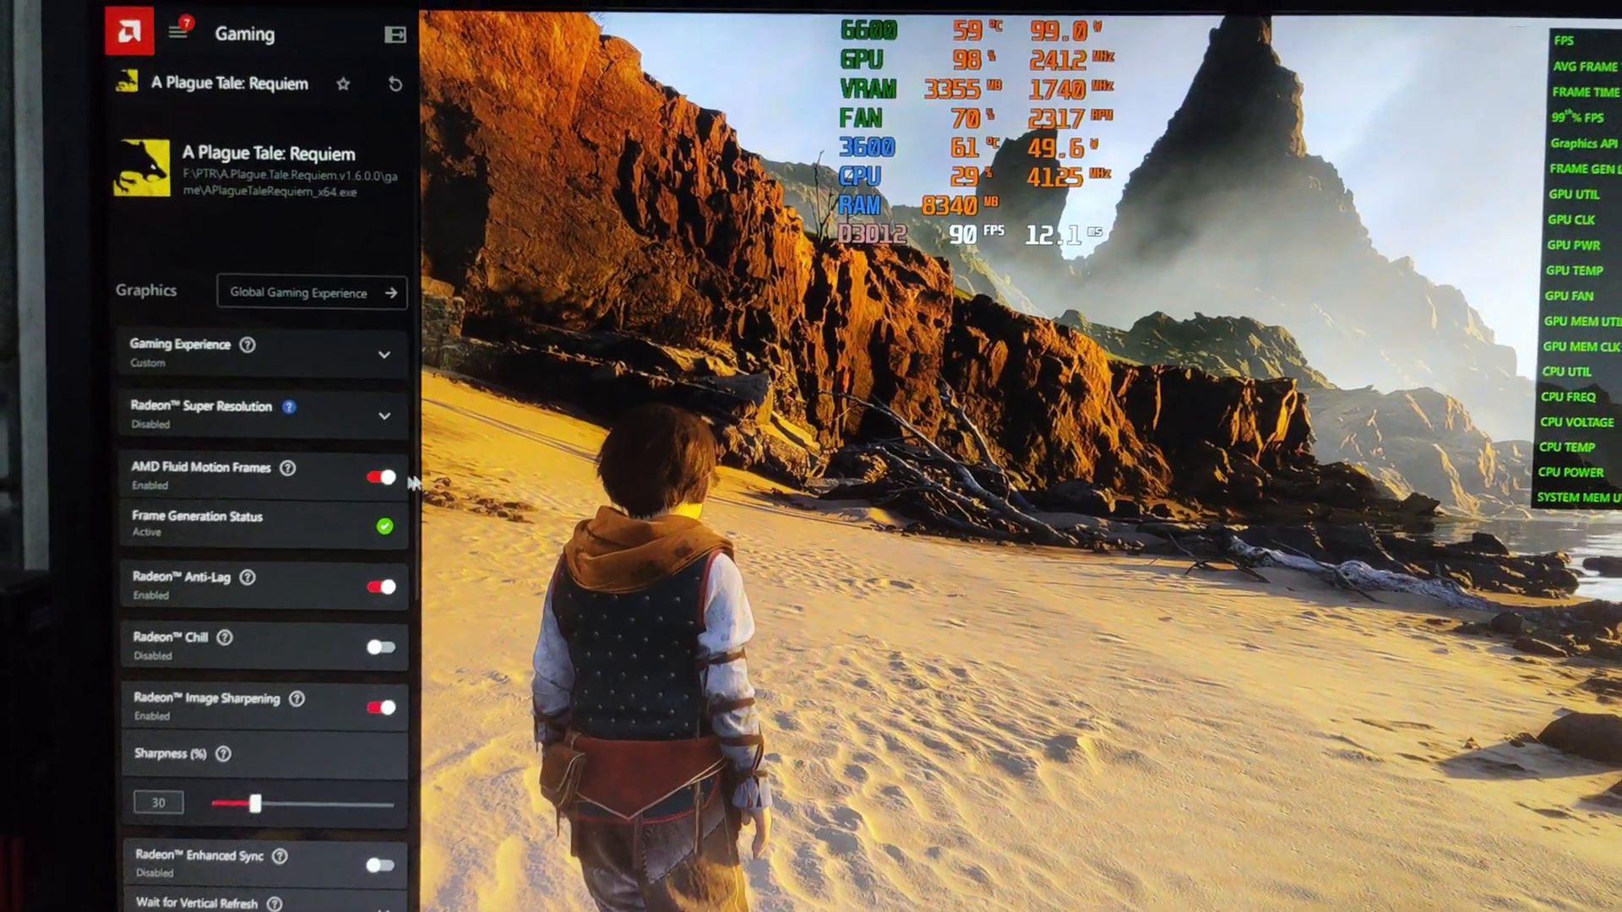
pyautogui.click(380, 476)
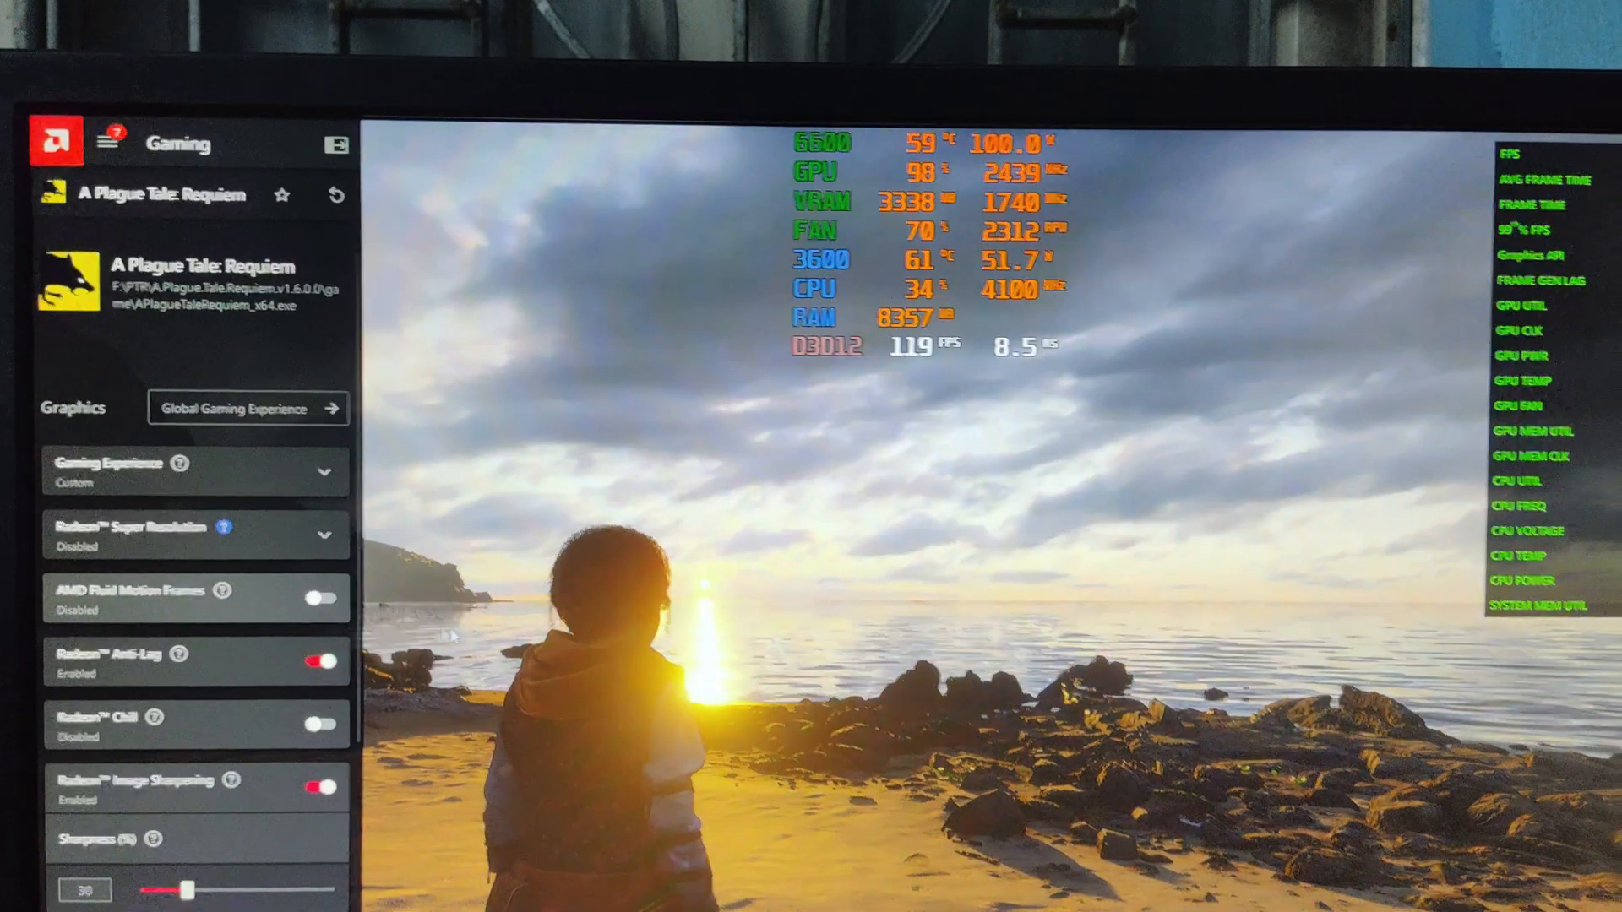
pyautogui.click(317, 598)
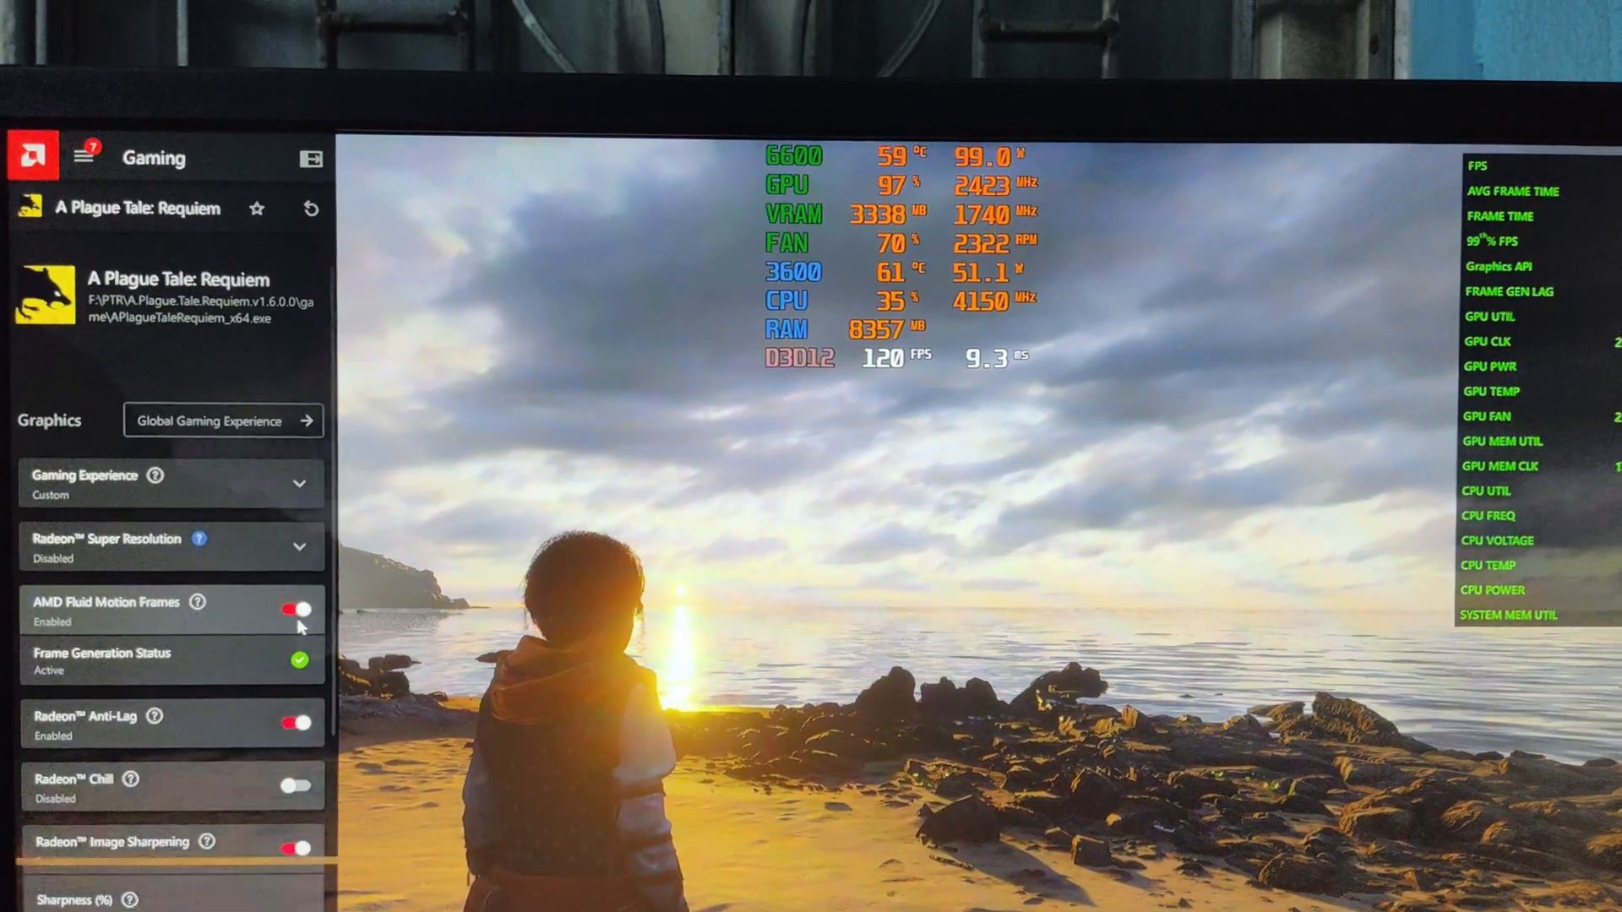